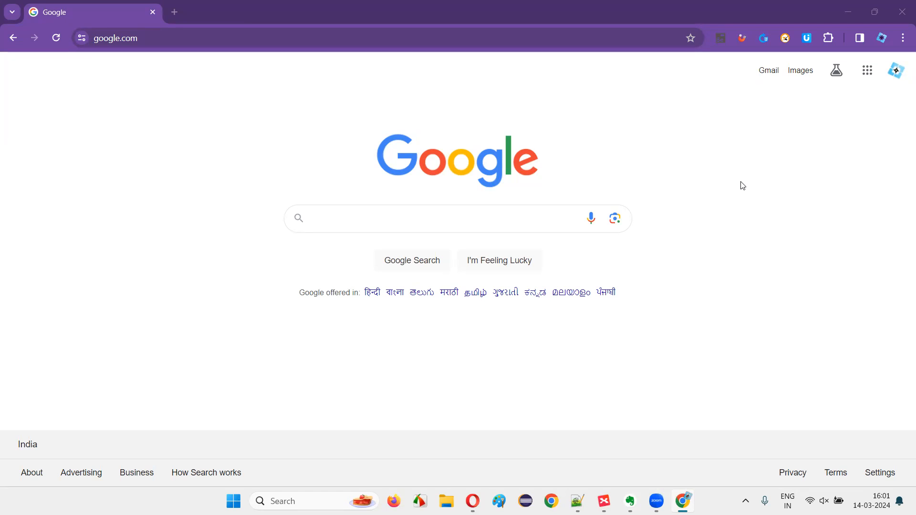
mouse_move(769, 170)
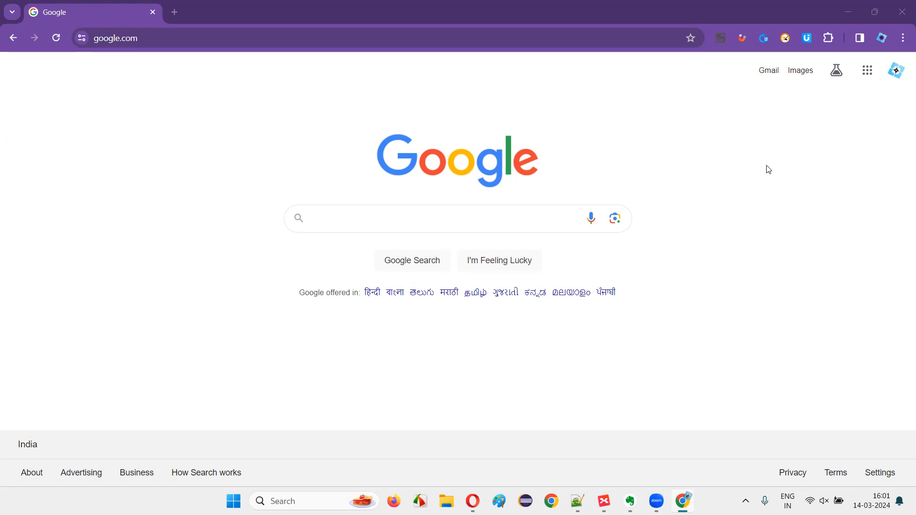
Search Google for 'bmw emi' via the search-box suggestion
left_click(344, 218)
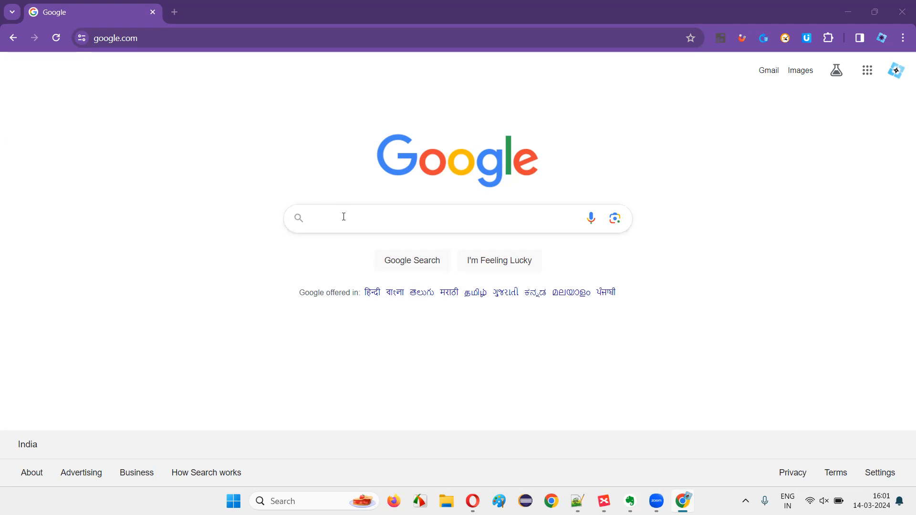
type("bmw")
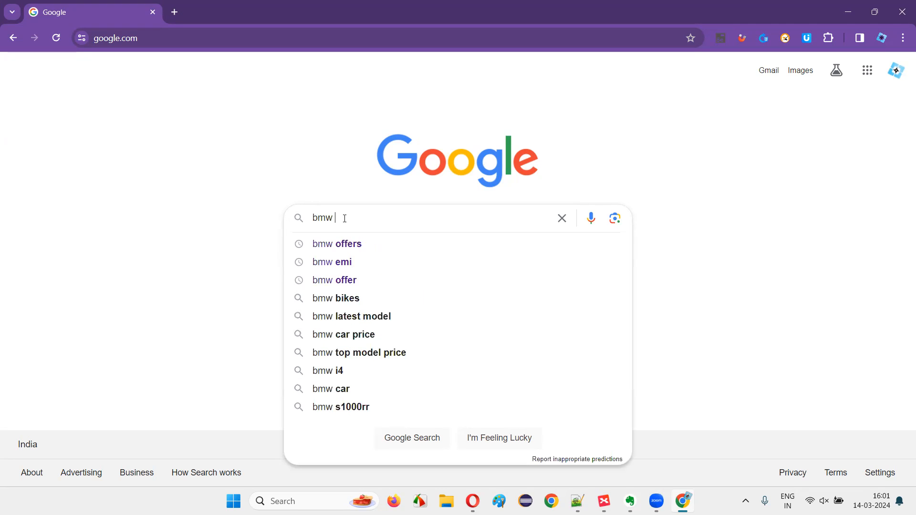
left_click(331, 262)
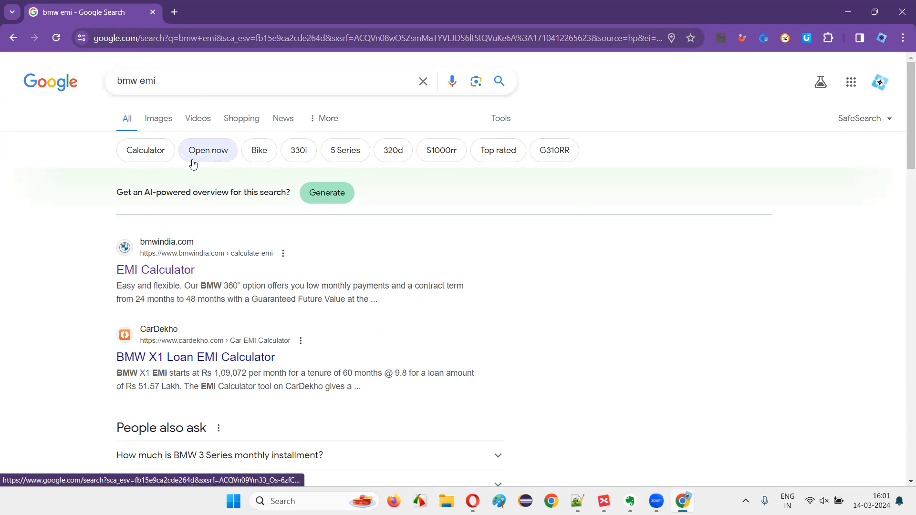
mouse_move(155, 269)
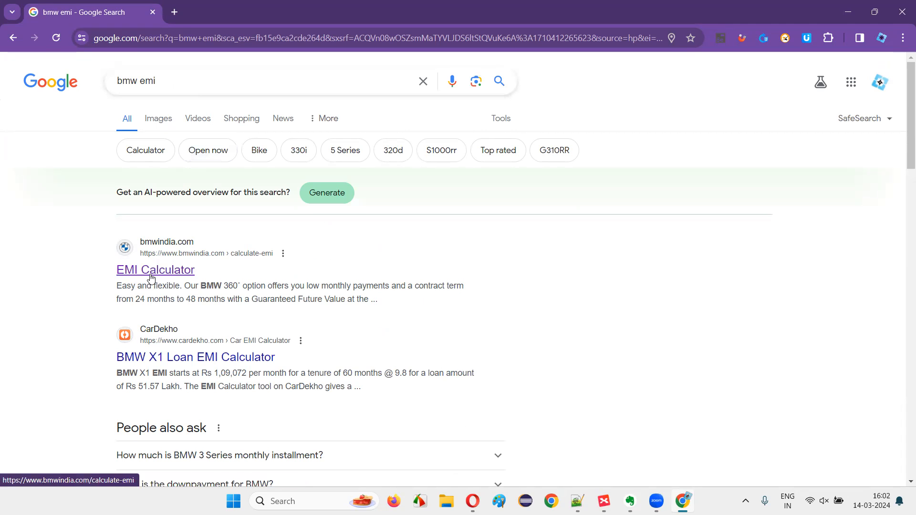
mouse_move(183, 247)
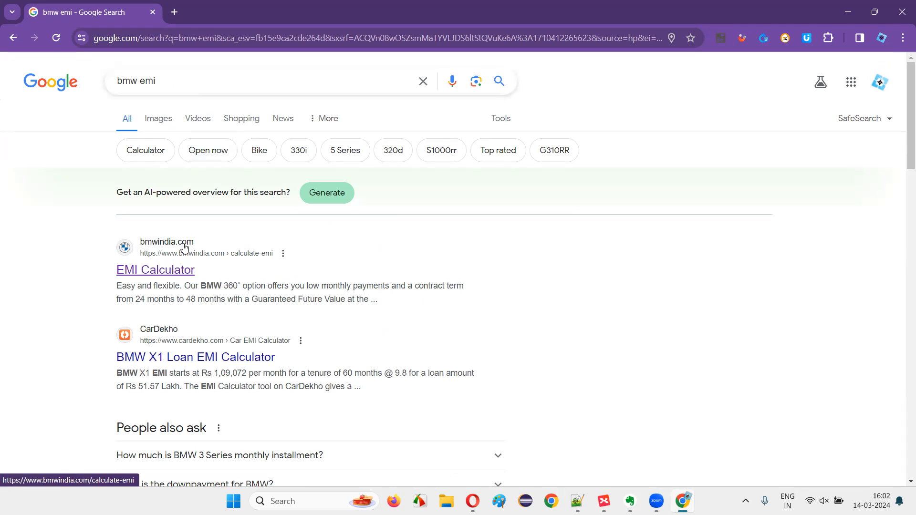
Open the 'EMI Calculator' result from bmwindia.com
left_click(155, 269)
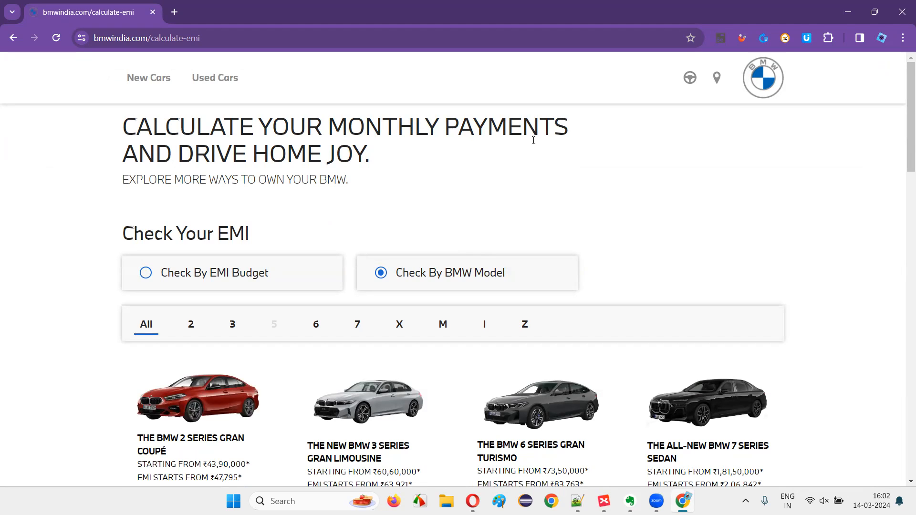
mouse_move(423, 164)
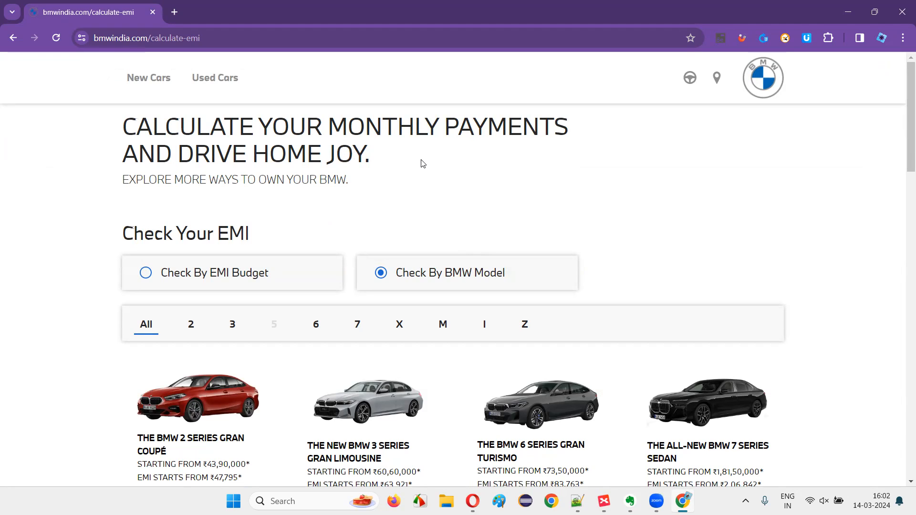
Filter the model list to the X series, showing X1, X3, X5 and X7 cards
scroll("down", 3)
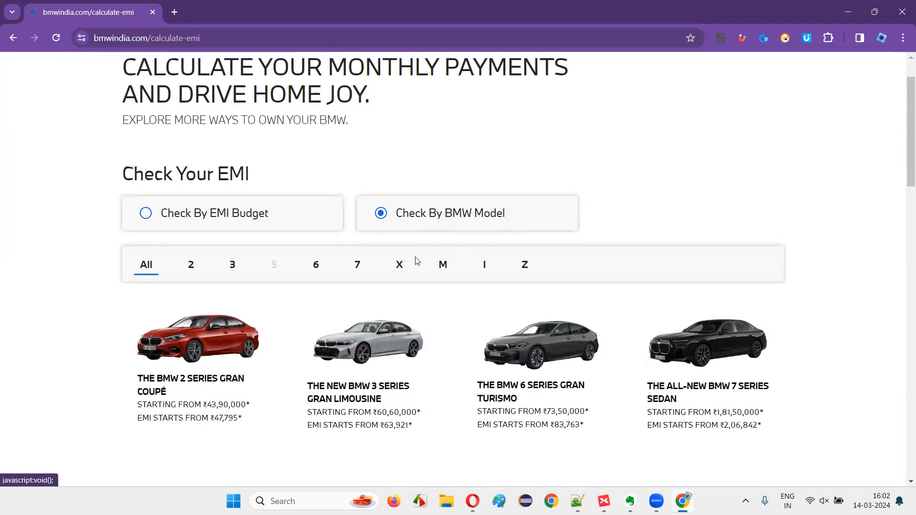
left_click(399, 264)
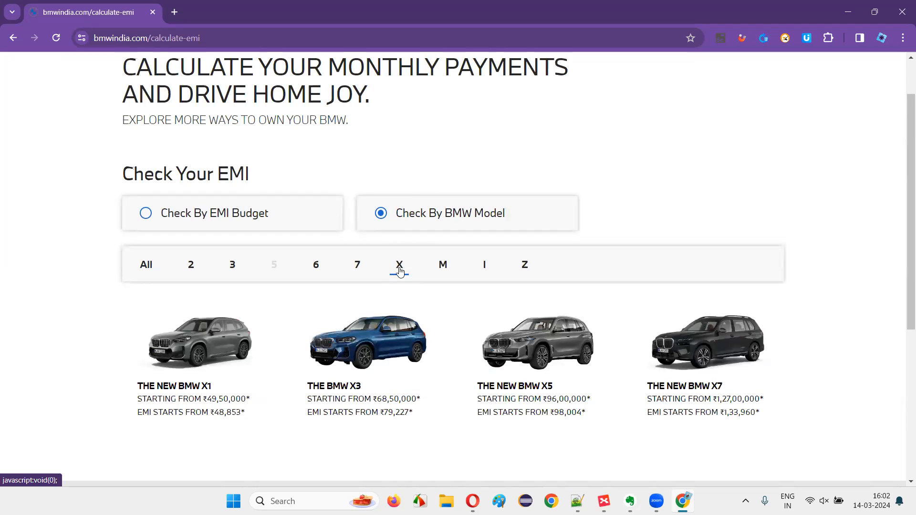
scroll("down", 3)
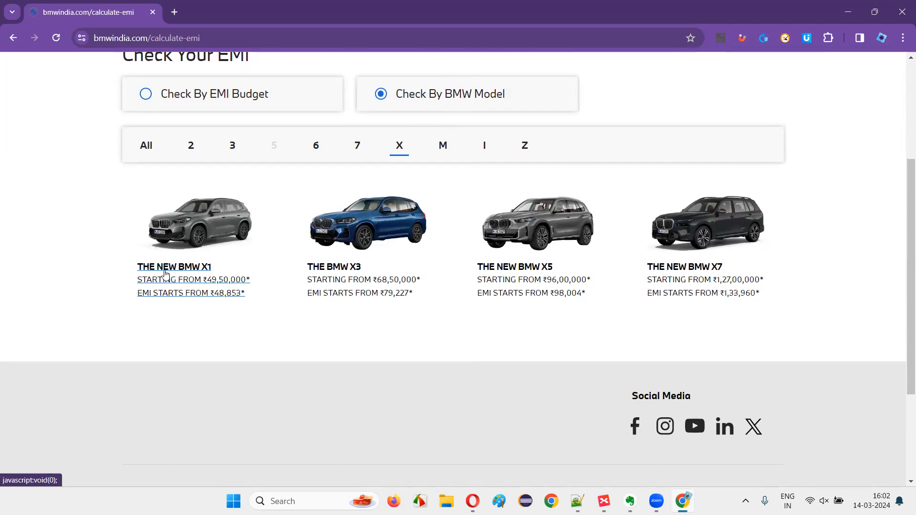
mouse_move(206, 233)
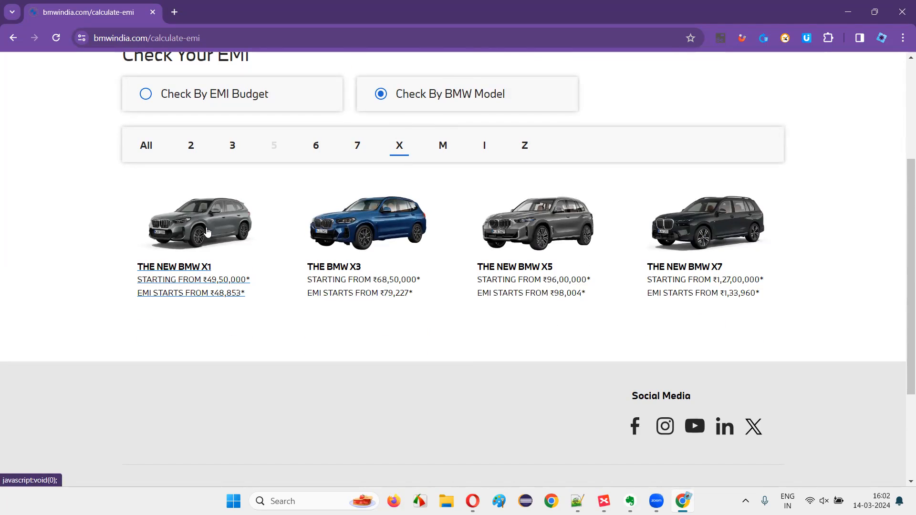
Show the new BMW X1's 360° Plan table: ₹48,853 monthly over 48 months, ₹12,37,500 down
left_click(199, 223)
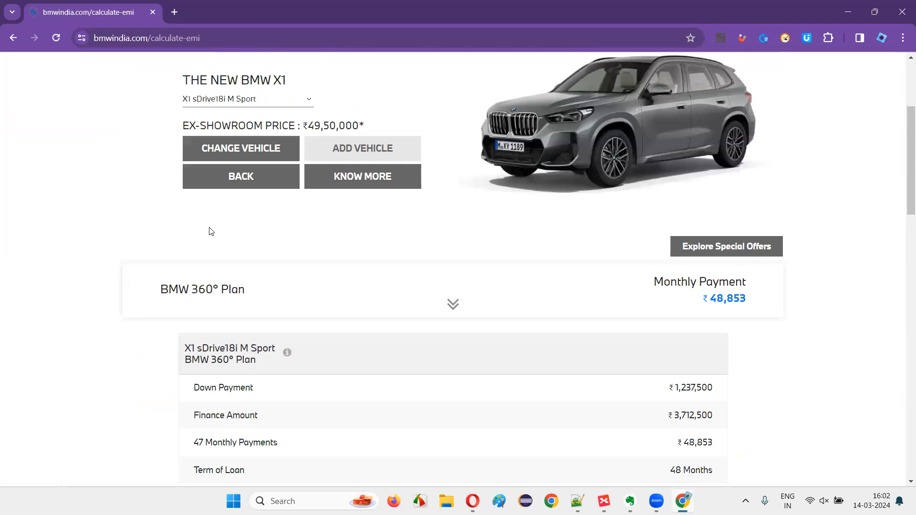
scroll("up", 3)
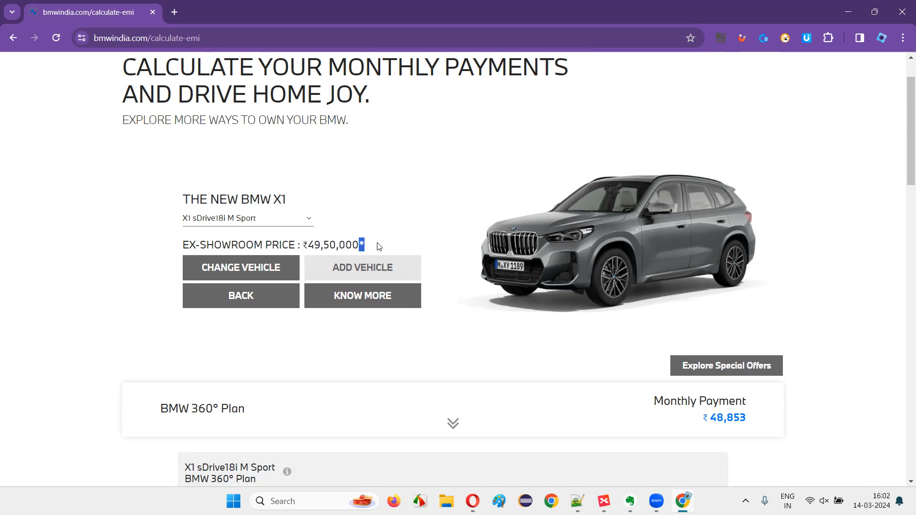
scroll("down", 3)
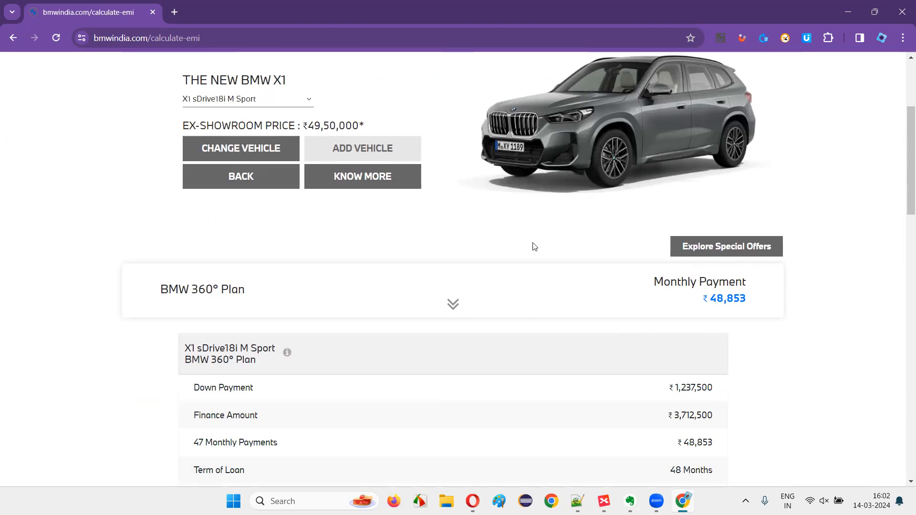
scroll("down", 3)
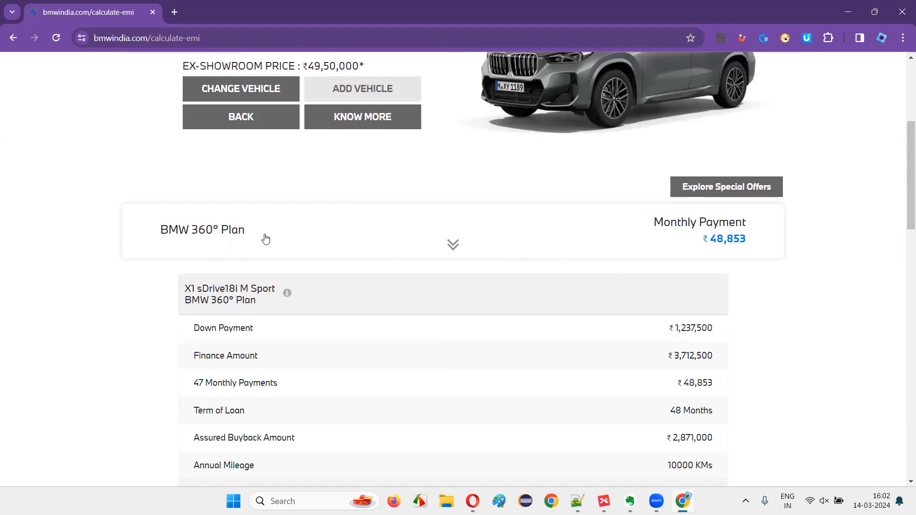
Reveal the X1 plan settings: 25% down (₹12,37,500), 48-month term, 10,000 km yearly mileage
left_click(452, 245)
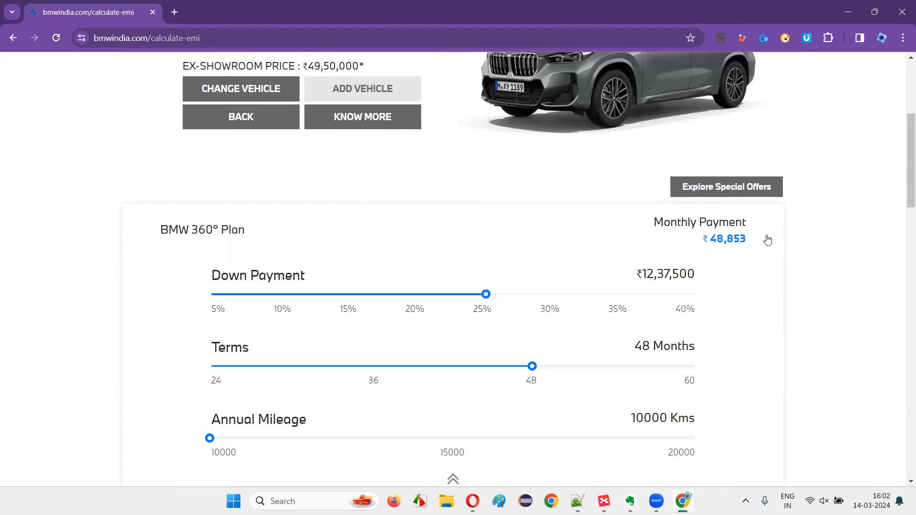
scroll("down", 3)
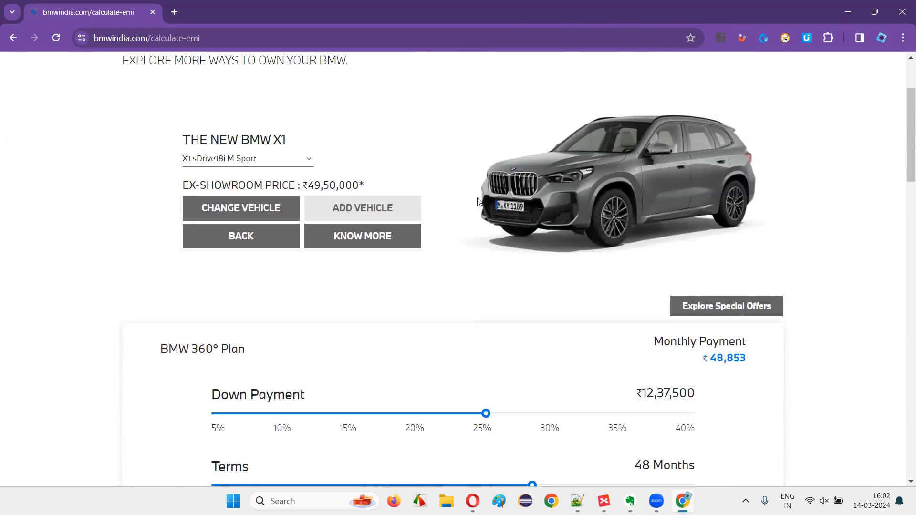
mouse_move(548, 158)
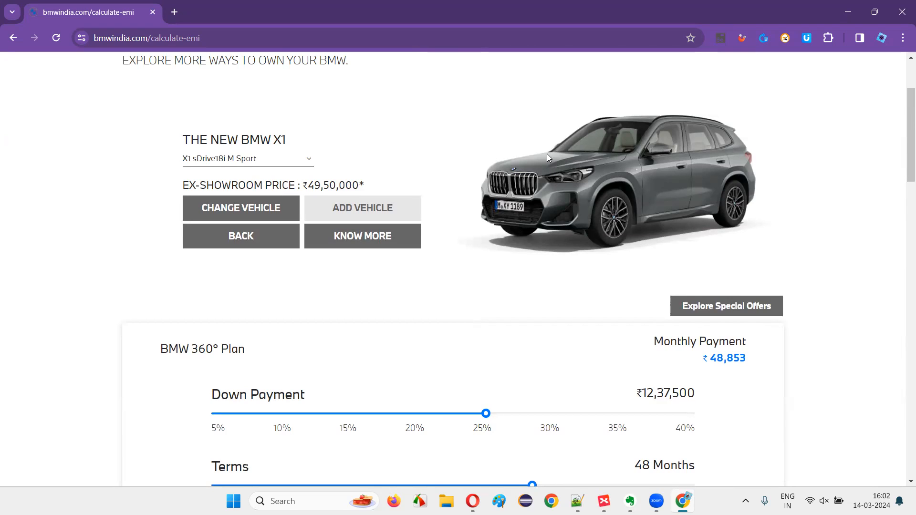
scroll("down", 3)
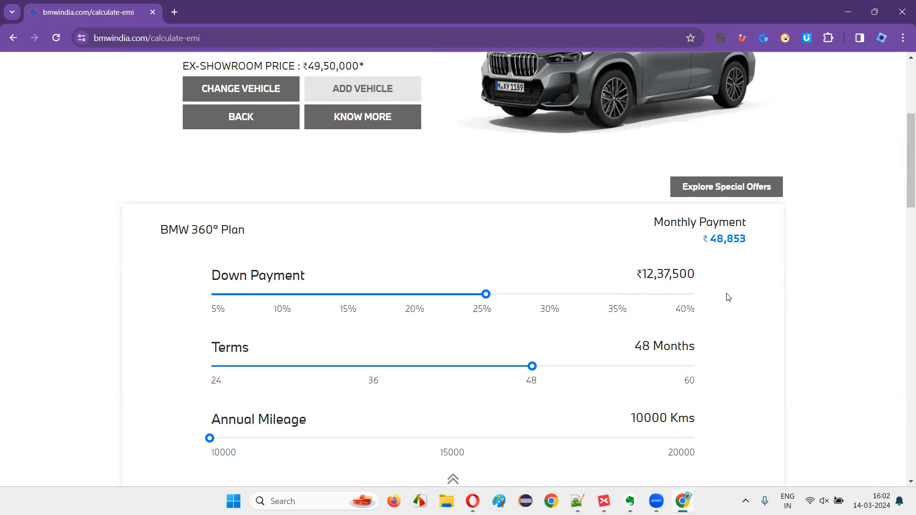
scroll("up", 3)
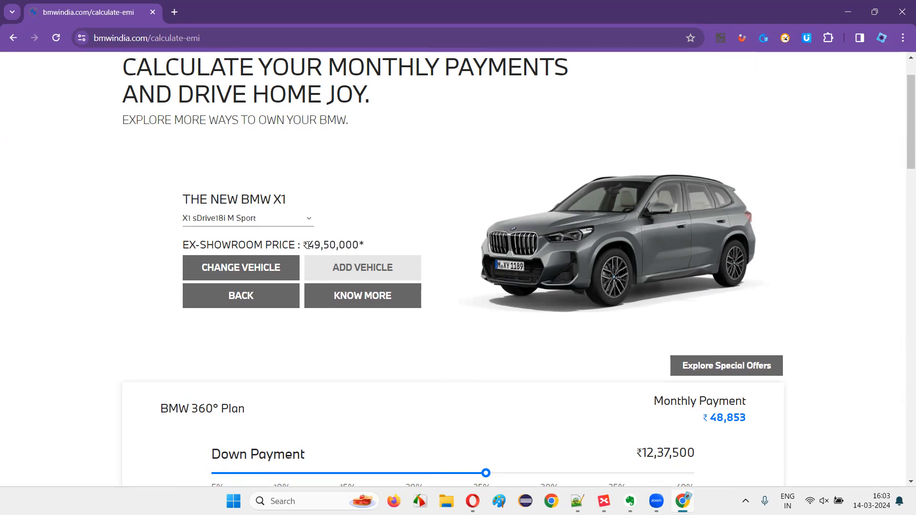
scroll("down", 3)
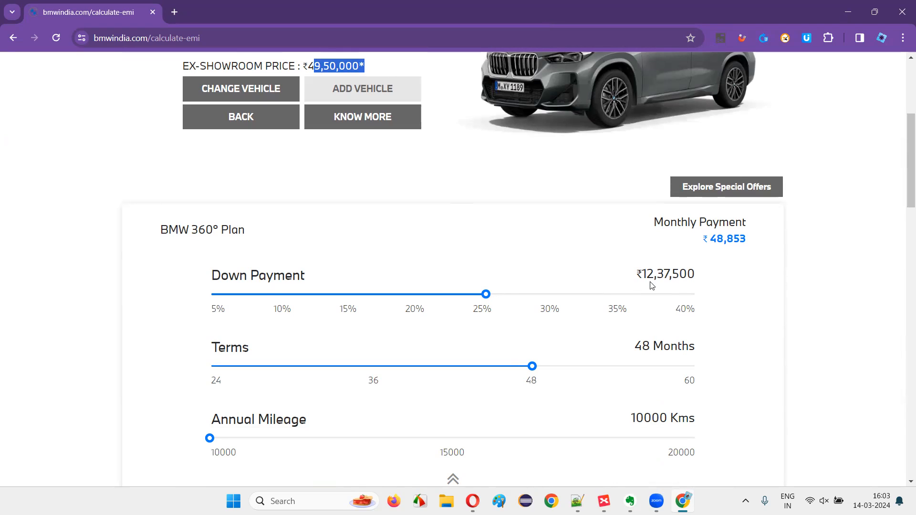
mouse_move(692, 288)
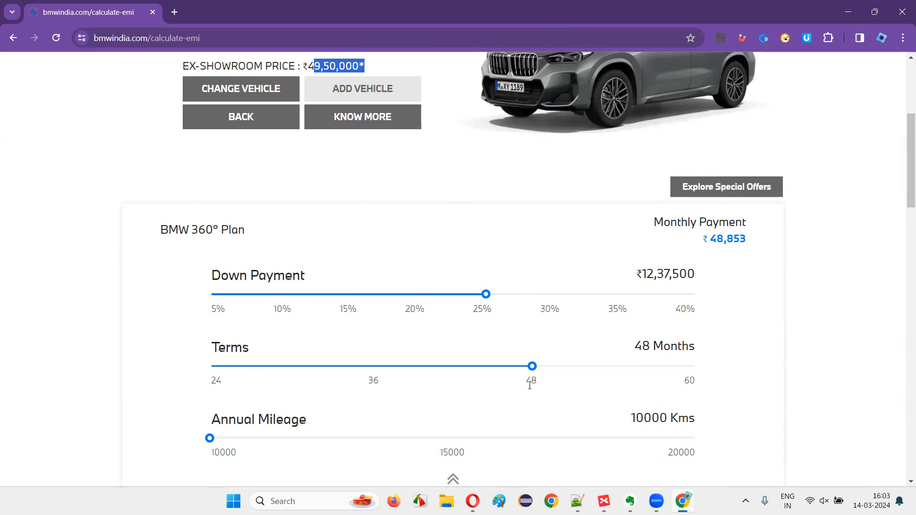
mouse_move(486, 294)
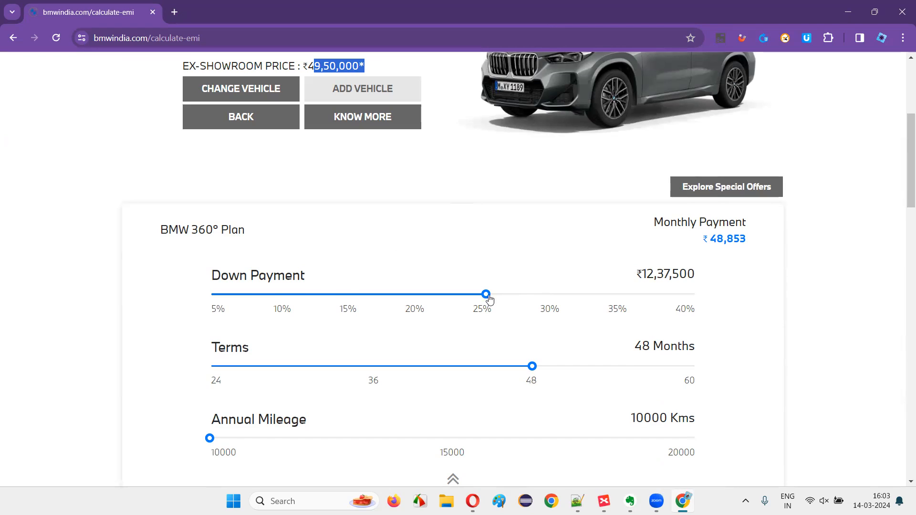
Raise the down payment slider to 40% (₹19,80,000), giving a ₹29,341 monthly payment
left_click_drag(486, 295, 695, 295)
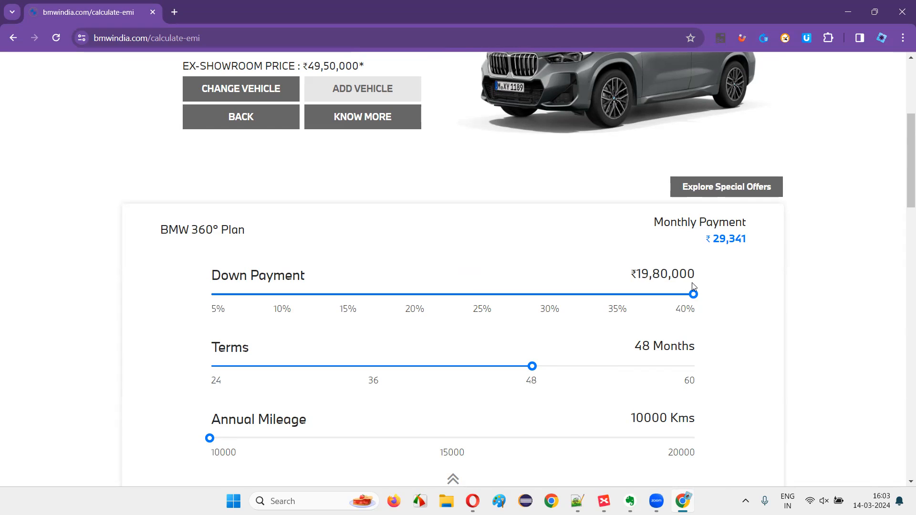
mouse_move(753, 306)
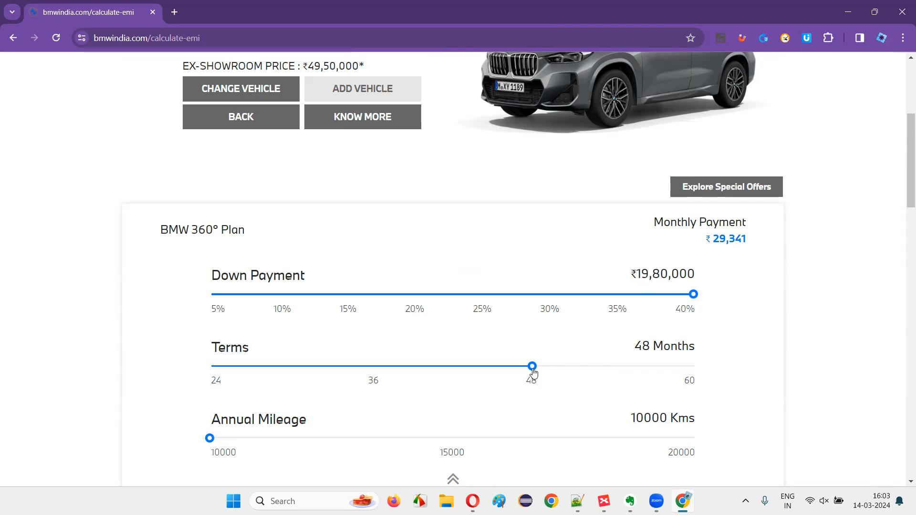
Extend the term to 60 months (₹33,832 monthly) and compare against the ₹49,50,000 ex-showroom price
left_click_drag(533, 366, 692, 366)
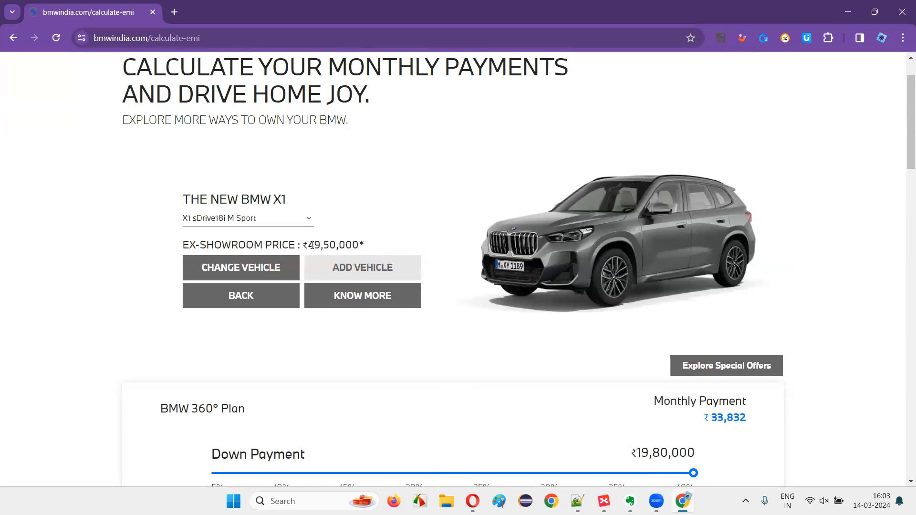
left_click_drag(308, 245, 363, 245)
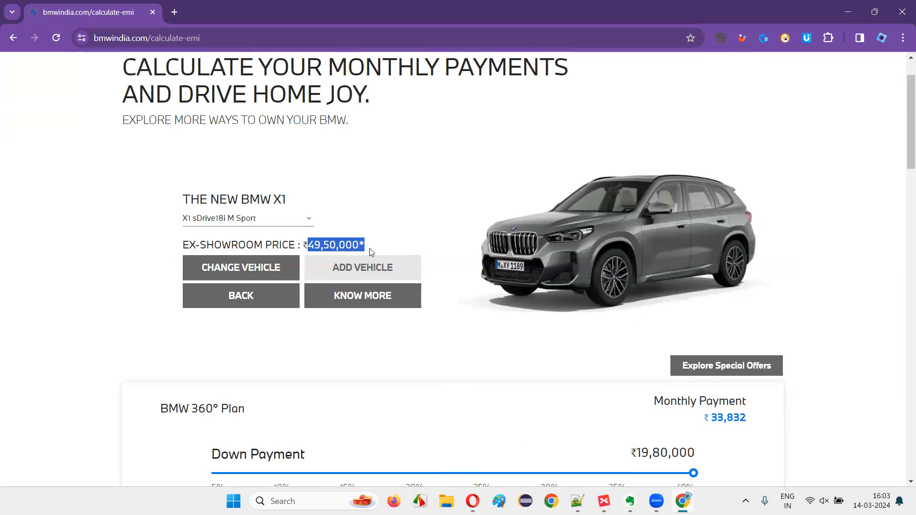
scroll("down", 3)
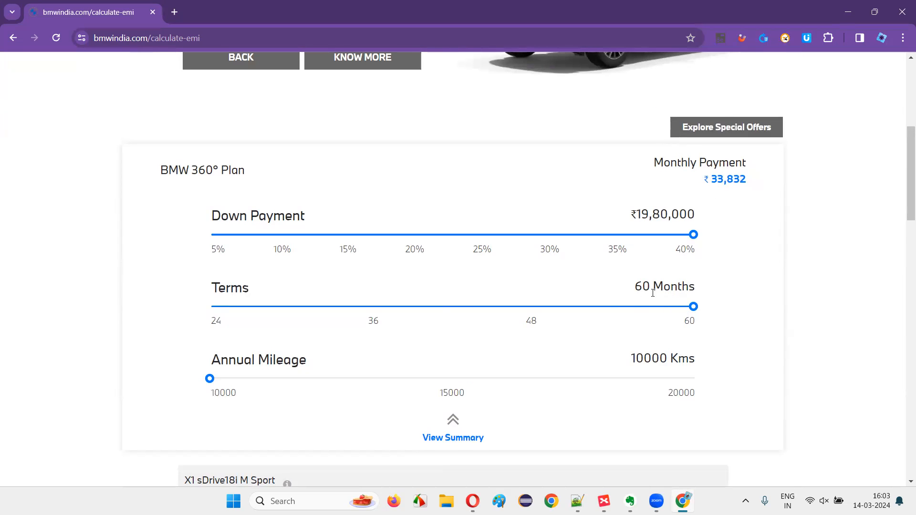
mouse_move(729, 192)
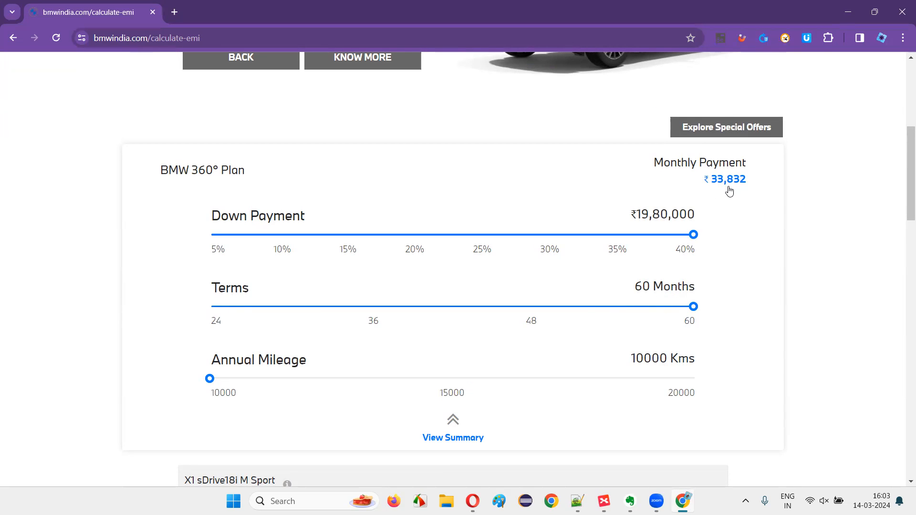
mouse_move(330, 311)
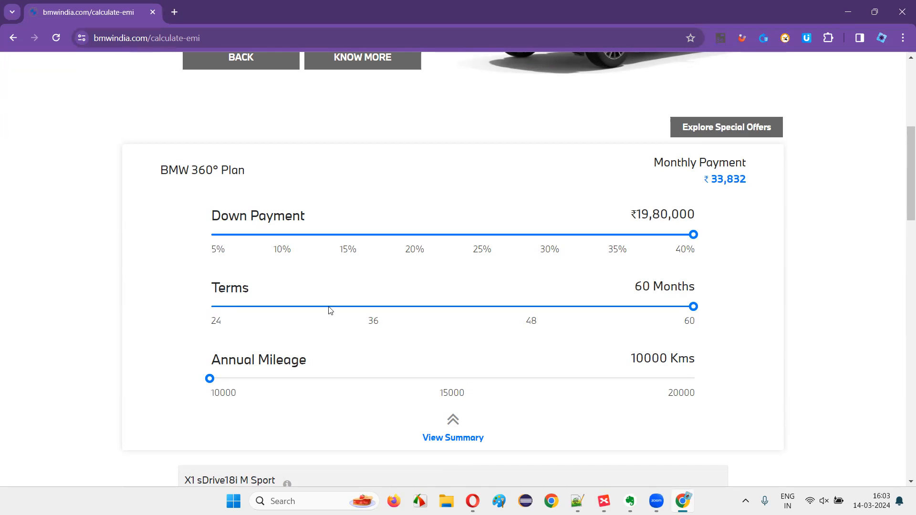
mouse_move(686, 305)
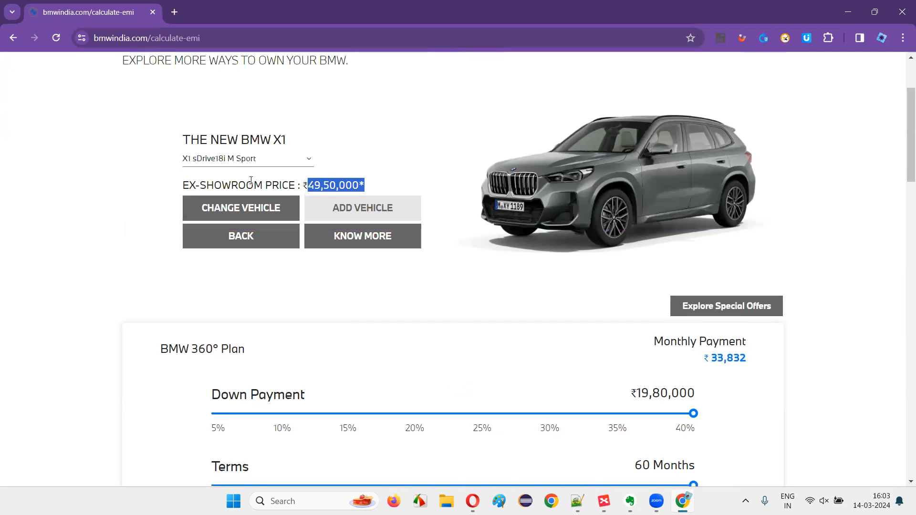
scroll("down", 3)
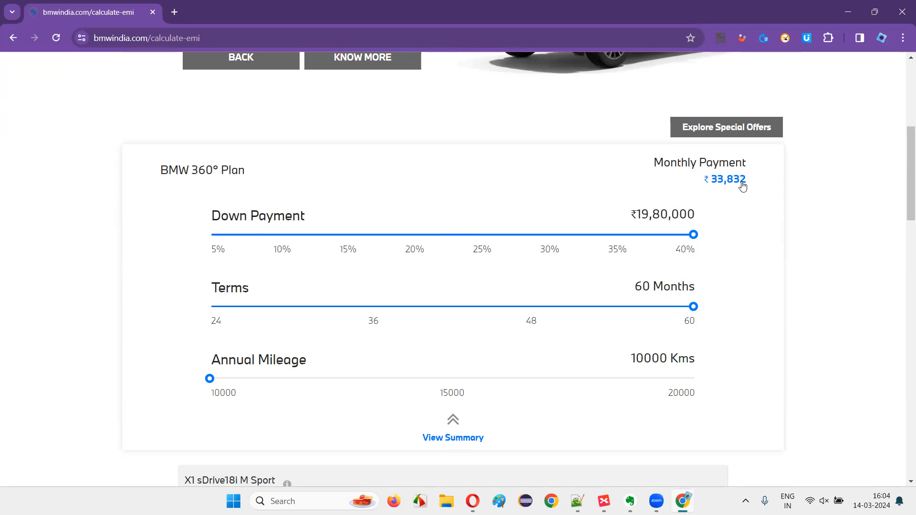
mouse_move(746, 209)
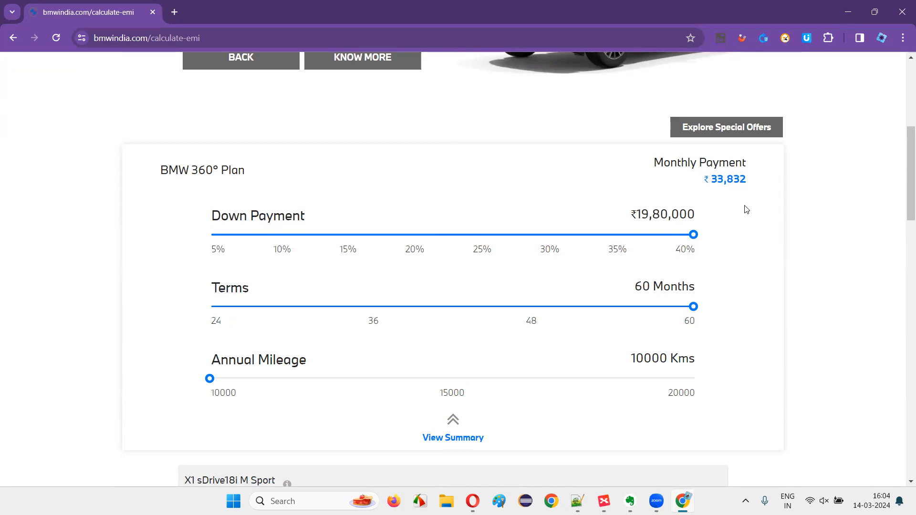
mouse_move(693, 308)
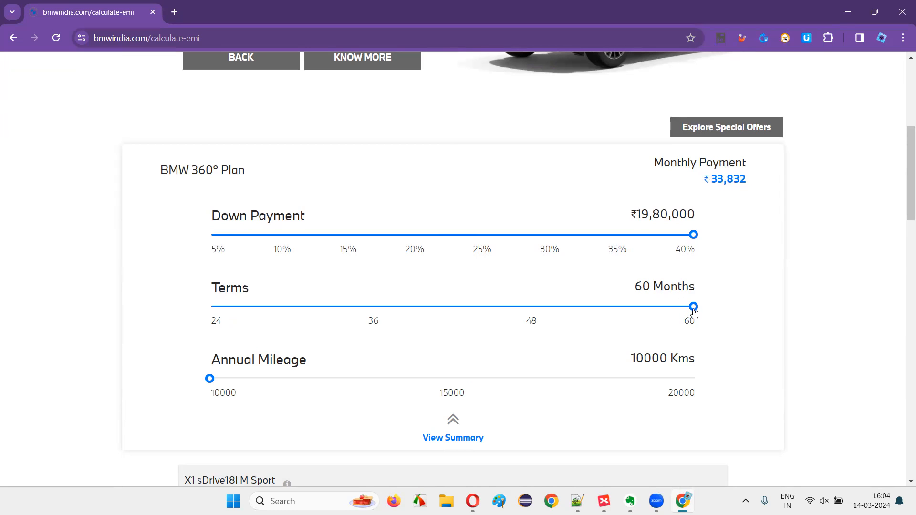
mouse_move(681, 288)
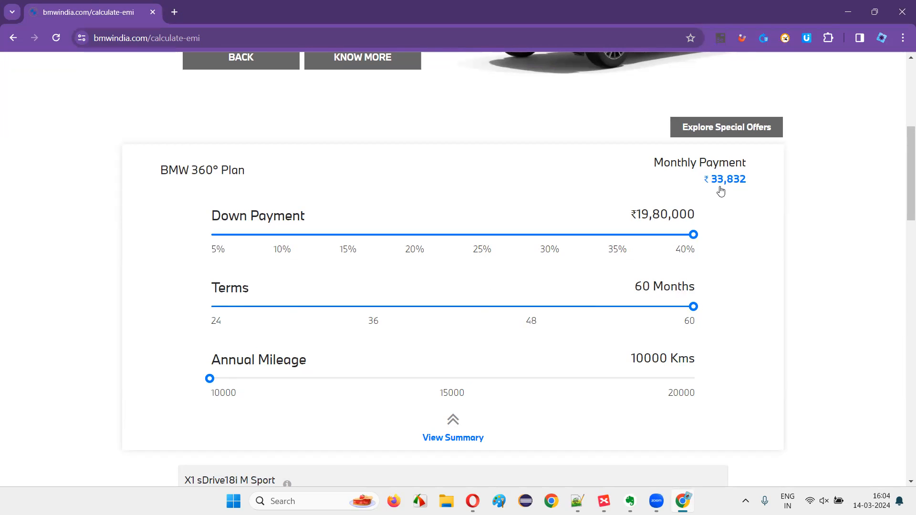
mouse_move(609, 317)
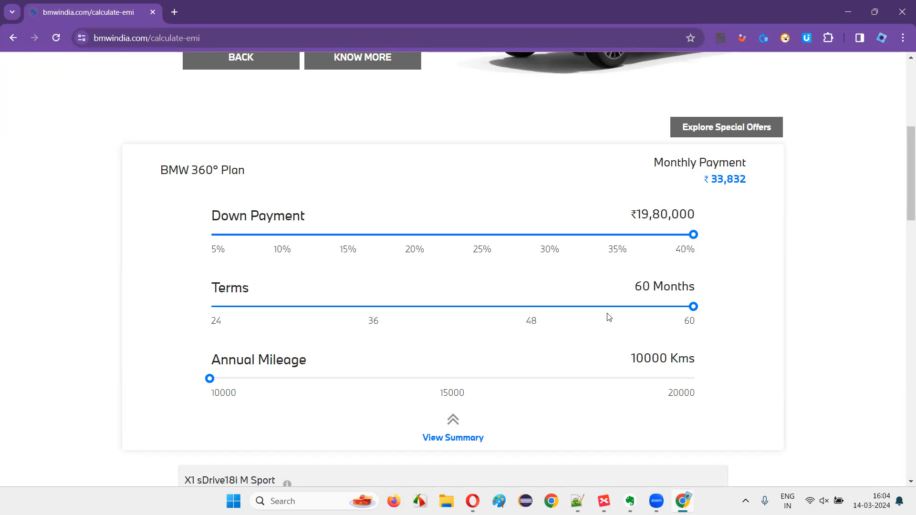
Shorten the term stepwise through 48 and 36 to 24 months, dropping the monthly payment to ₹7,946
left_click_drag(693, 306, 533, 306)
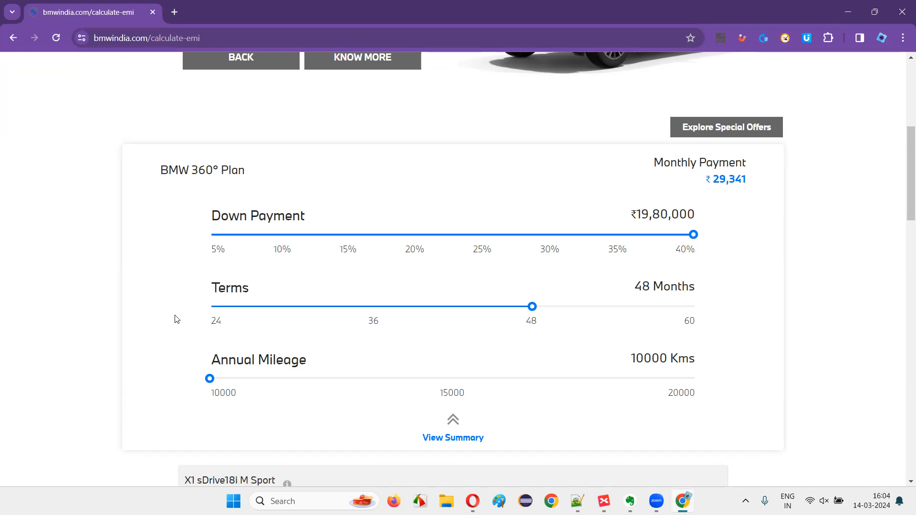
mouse_move(523, 314)
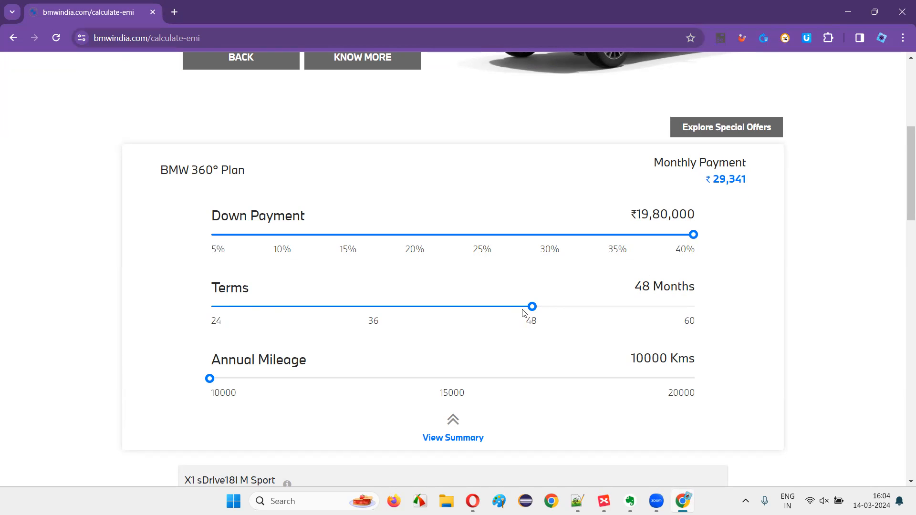
mouse_move(736, 202)
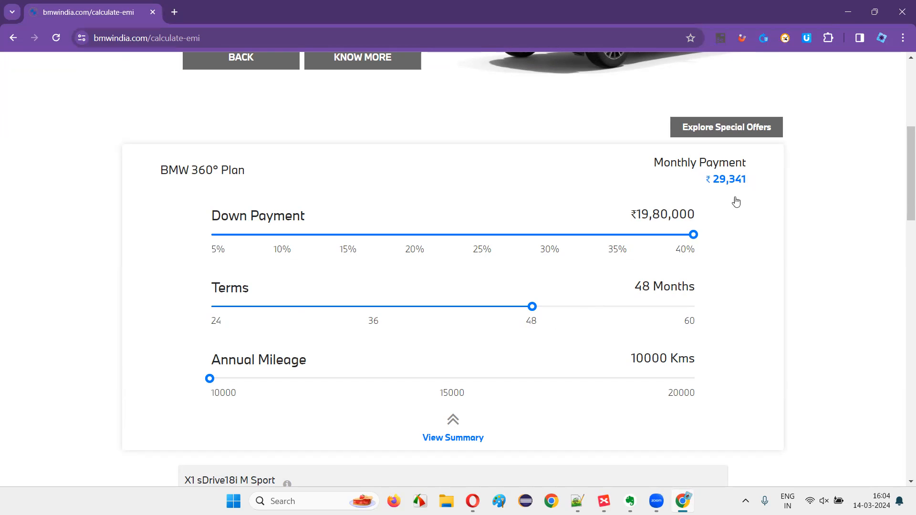
mouse_move(732, 168)
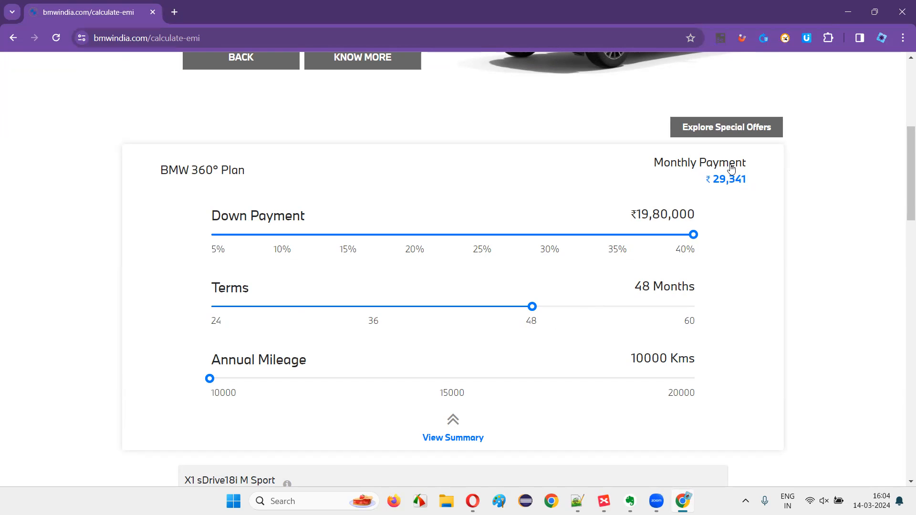
left_click_drag(532, 306, 371, 307)
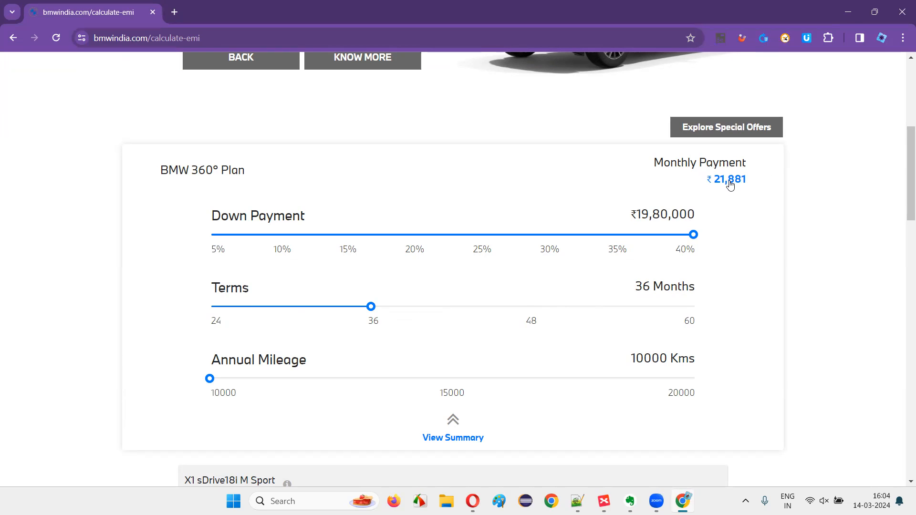
left_click_drag(370, 305, 210, 305)
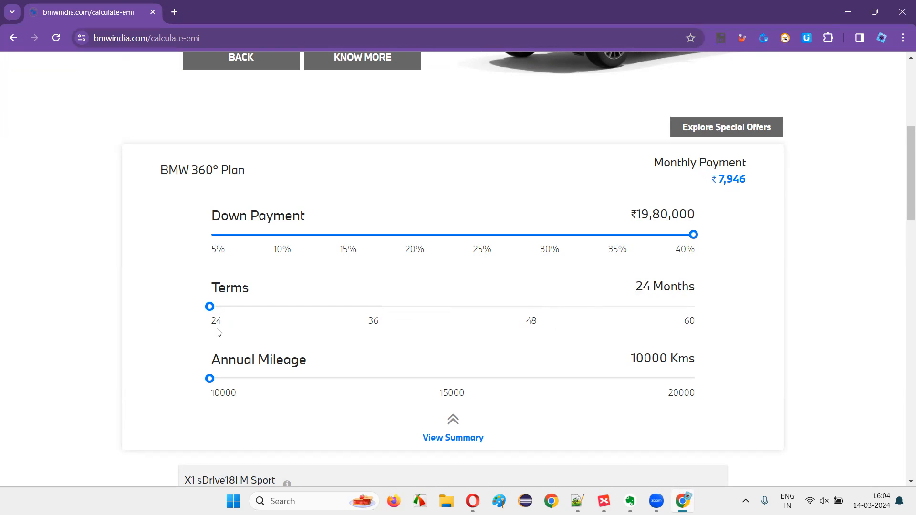
mouse_move(444, 309)
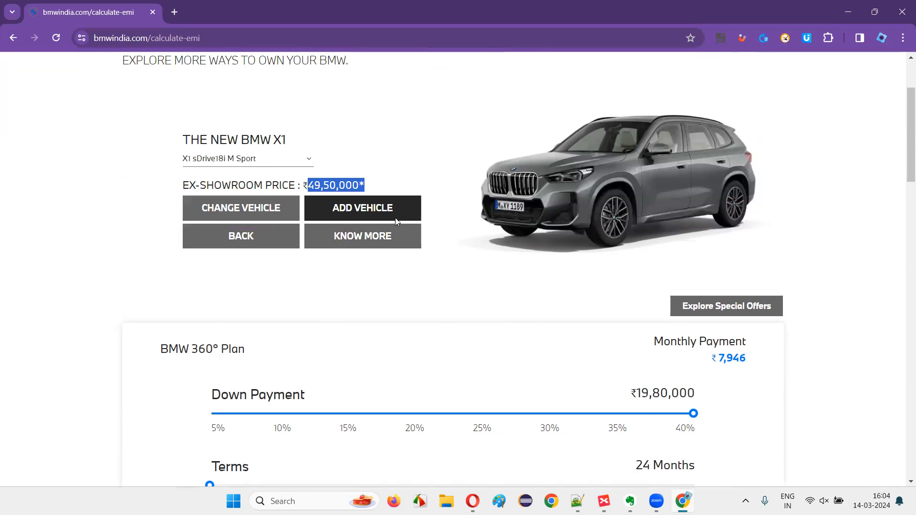
mouse_move(339, 201)
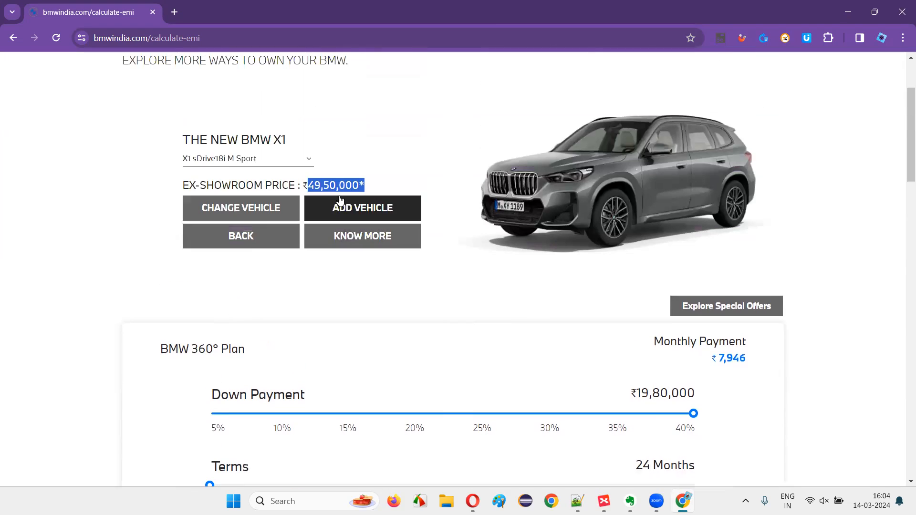
mouse_move(408, 197)
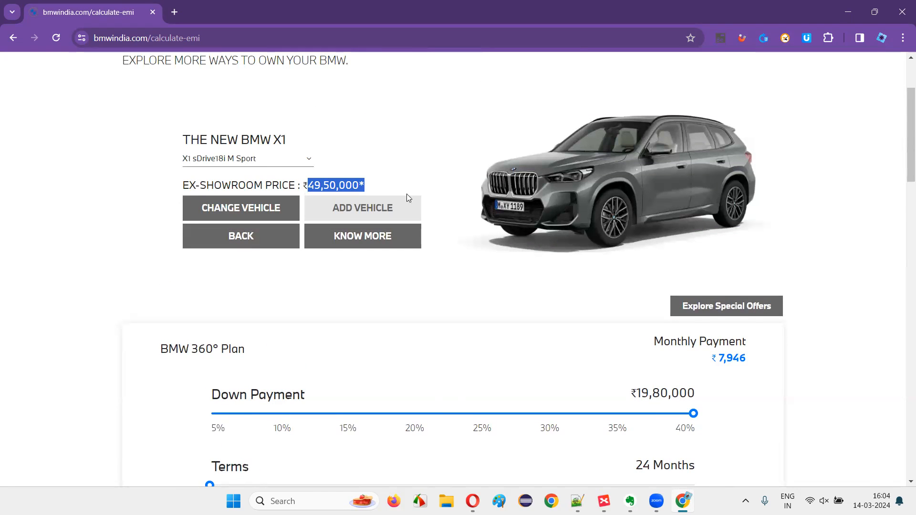
scroll("down", 3)
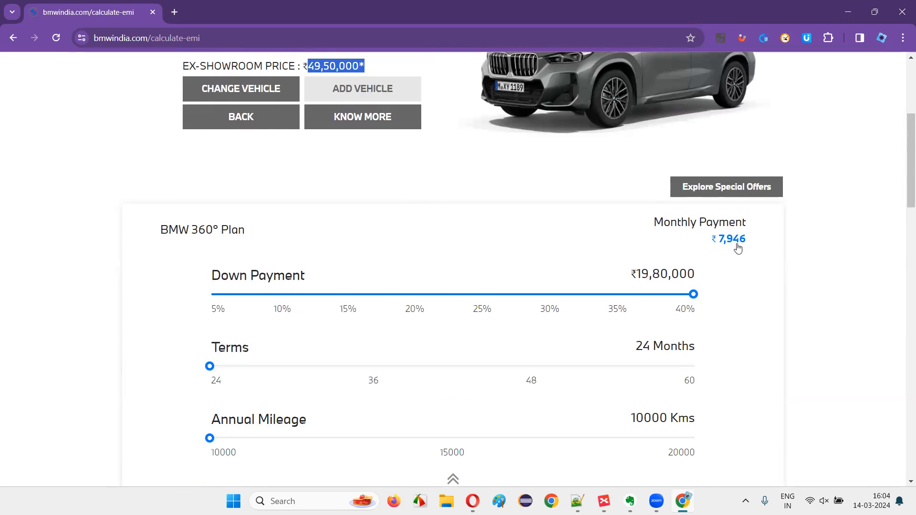
scroll("down", 3)
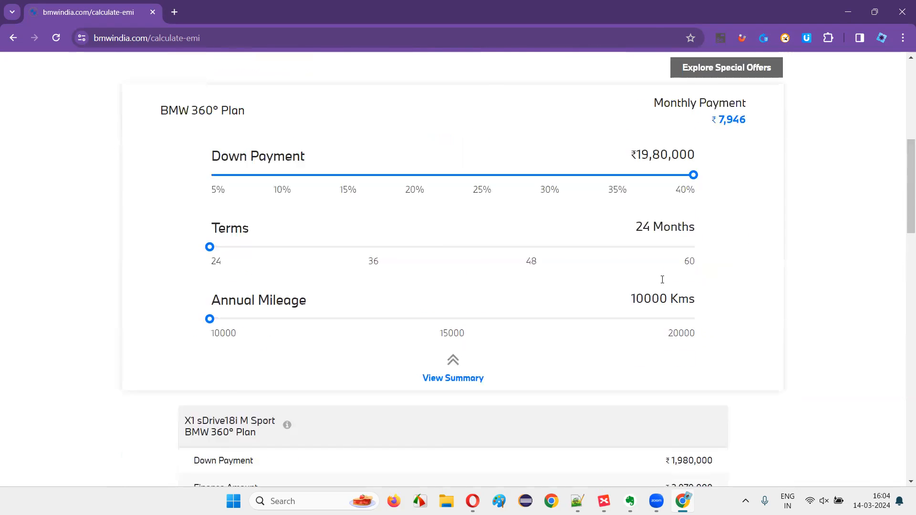
mouse_move(840, 274)
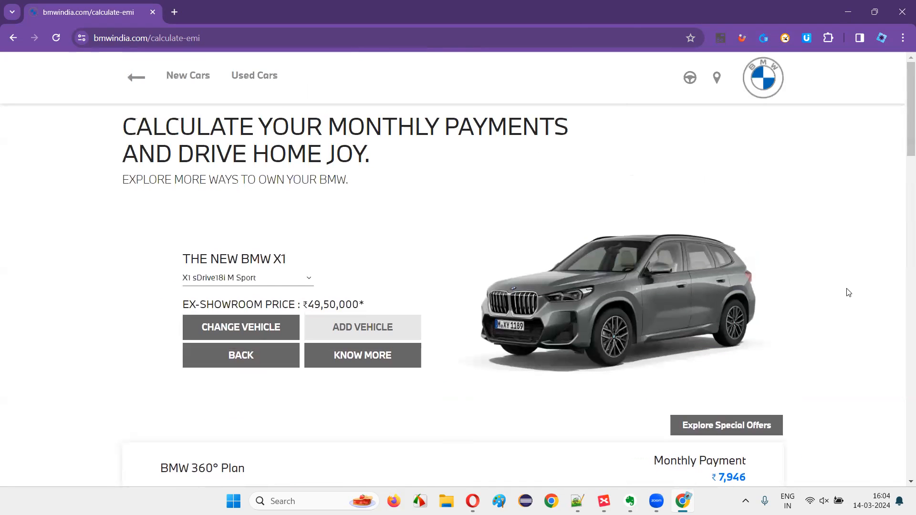
mouse_move(841, 266)
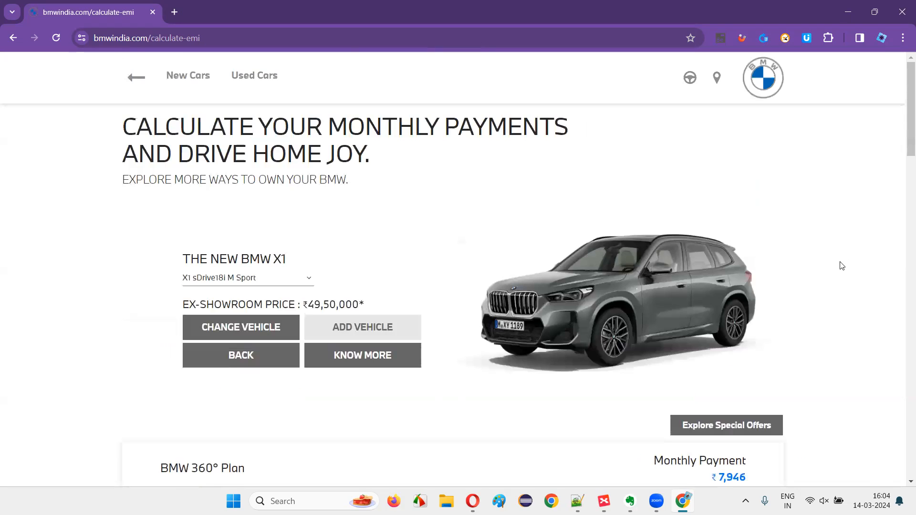
scroll("down", 3)
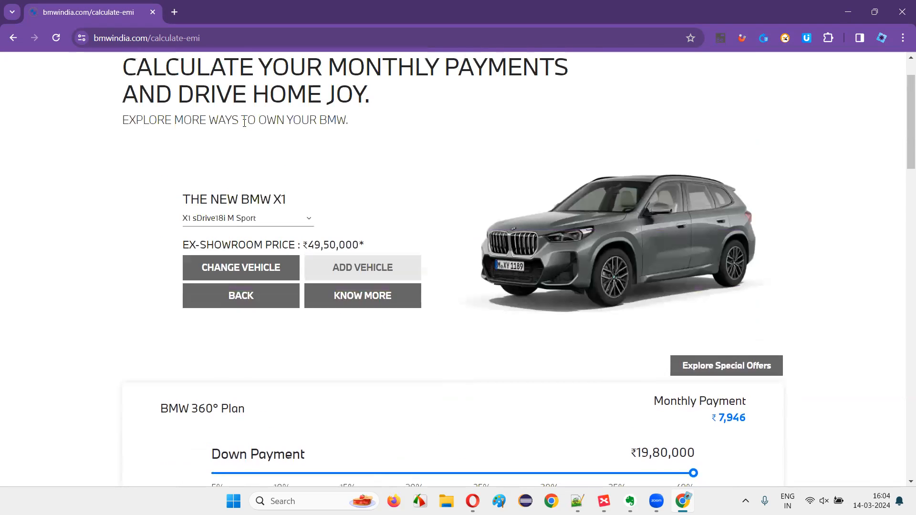
scroll("down", 3)
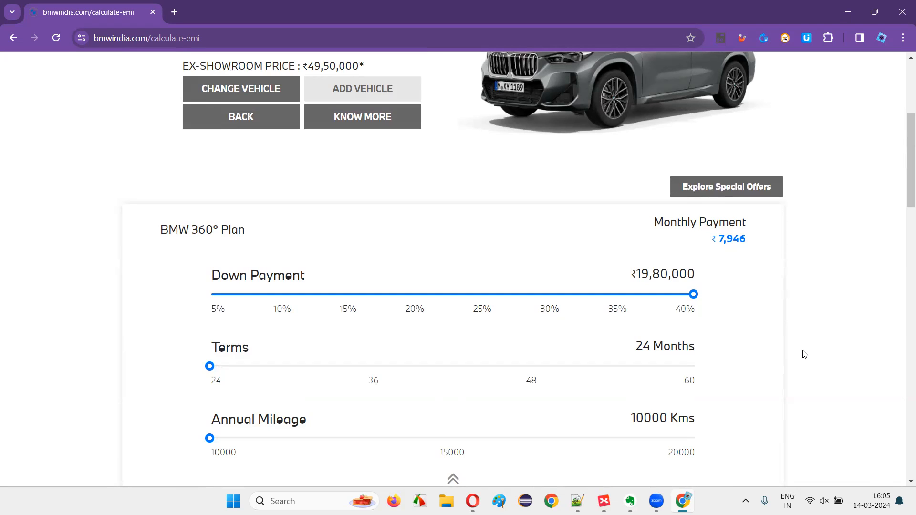
scroll("down", 3)
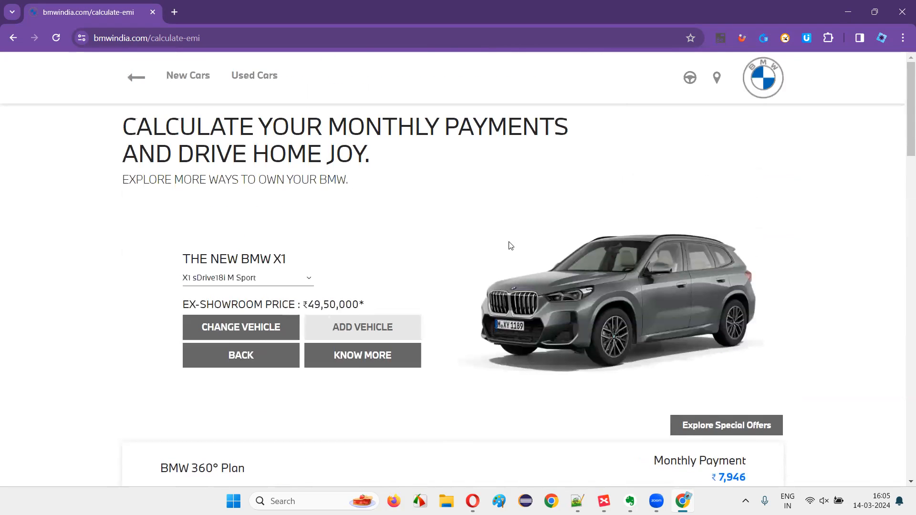
mouse_move(835, 235)
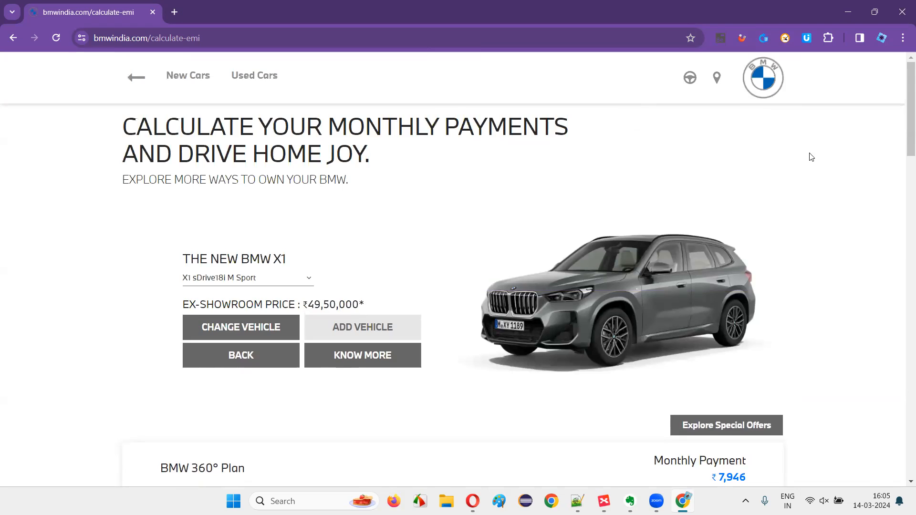
scroll("down", 3)
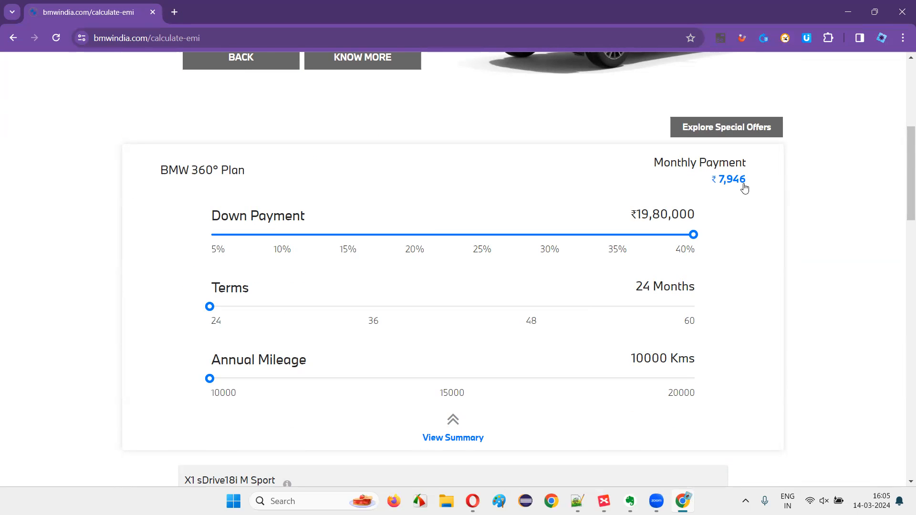
mouse_move(319, 171)
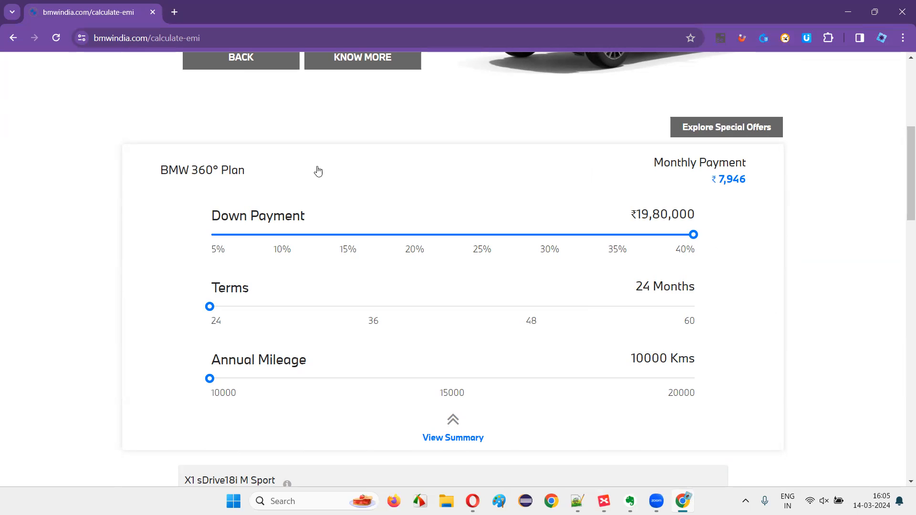
mouse_move(754, 337)
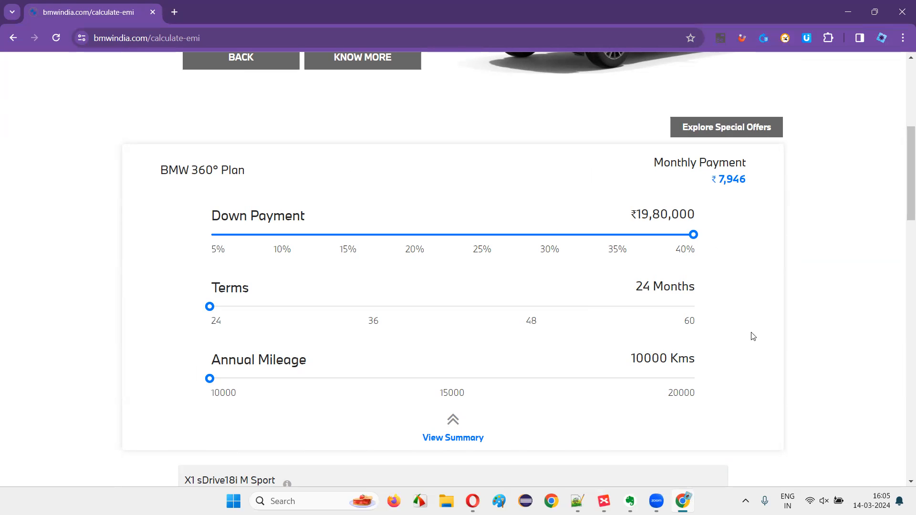
mouse_move(395, 443)
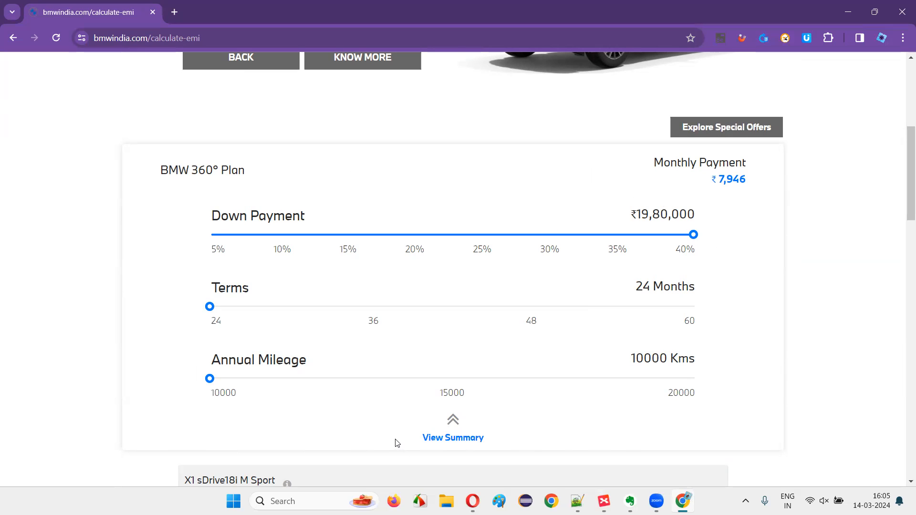
mouse_move(324, 106)
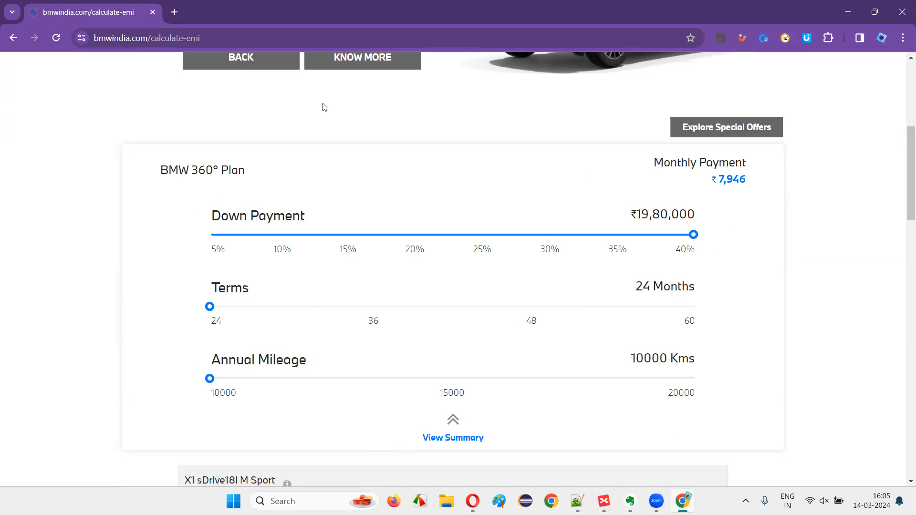
mouse_move(715, 181)
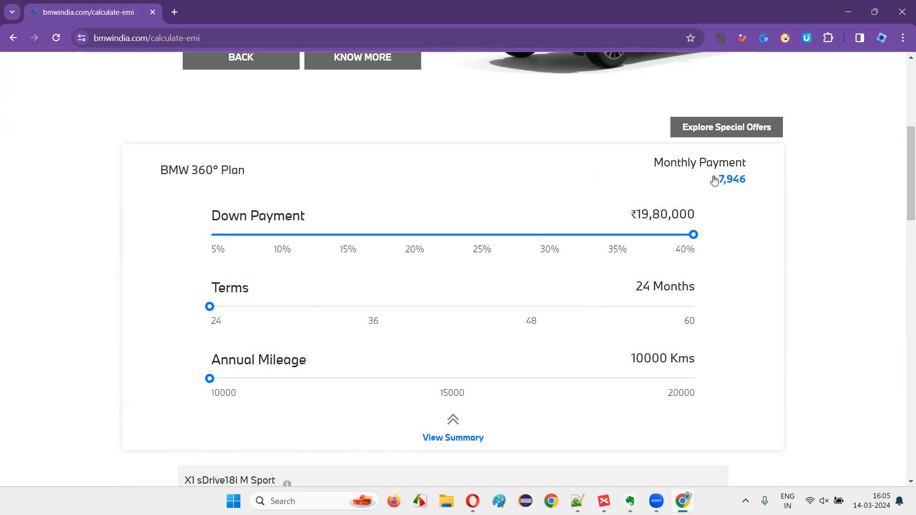
mouse_move(730, 201)
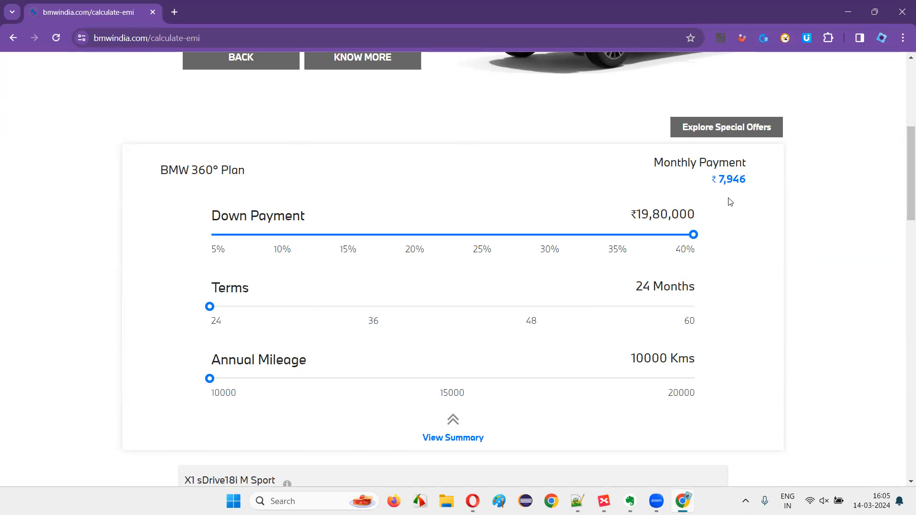
mouse_move(786, 191)
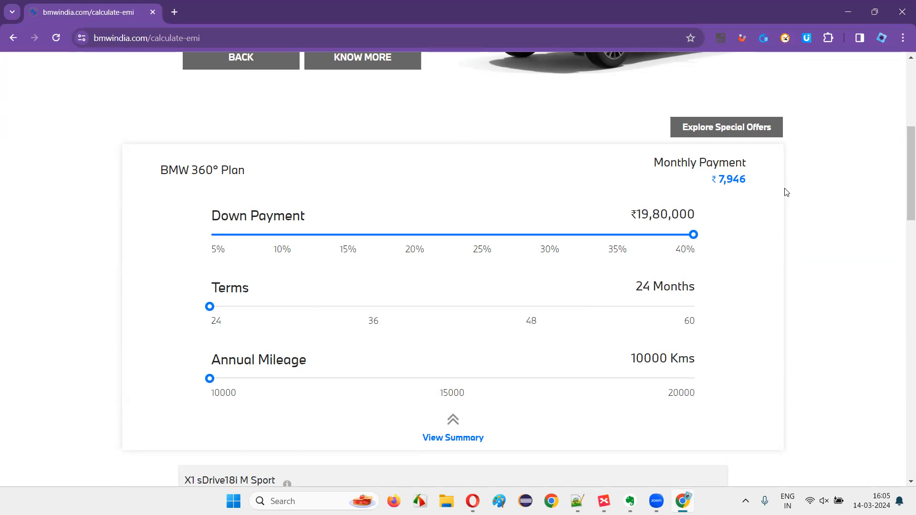
mouse_move(729, 187)
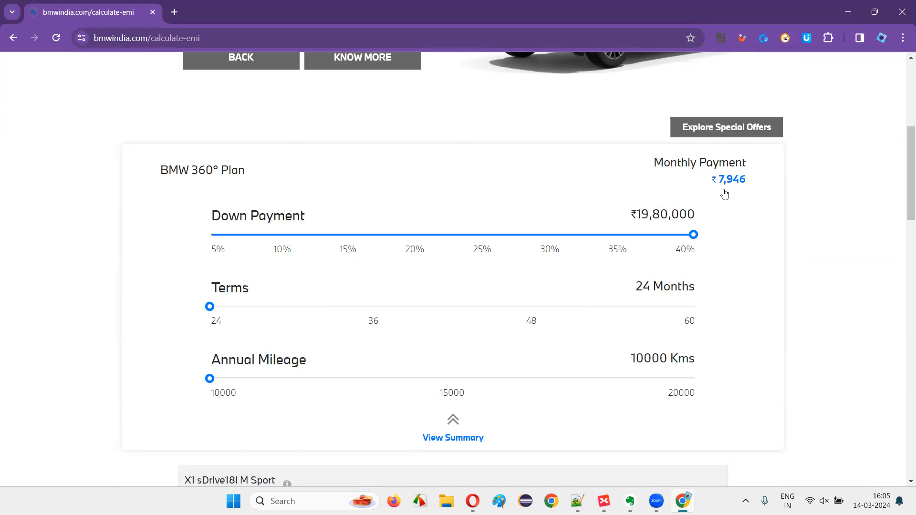
mouse_move(691, 250)
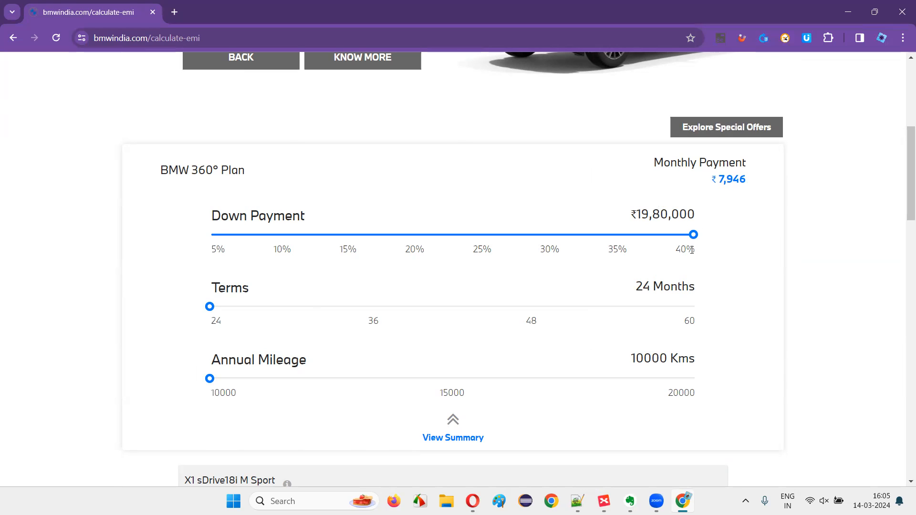
mouse_move(650, 328)
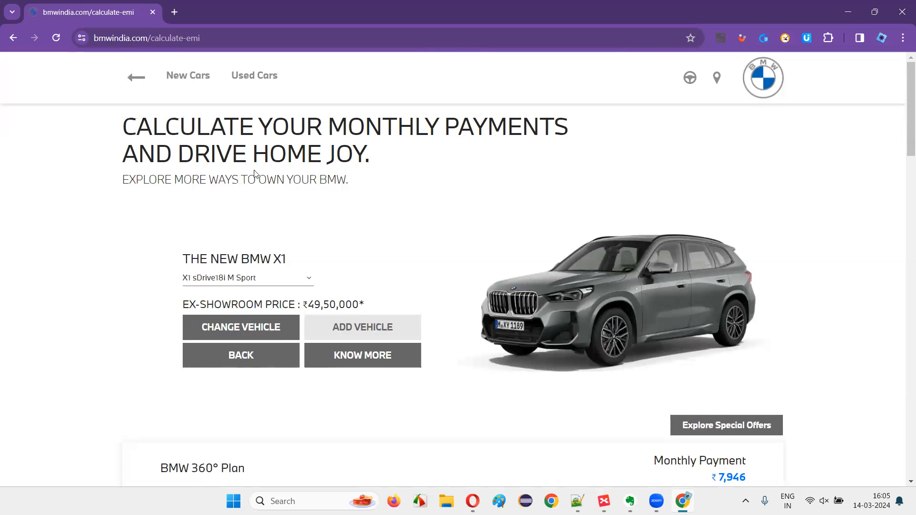
mouse_move(471, 42)
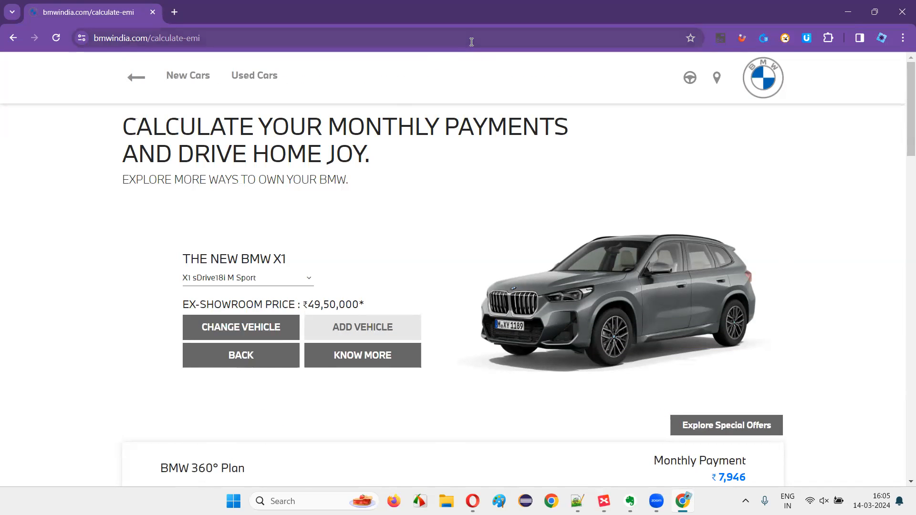
mouse_move(469, 23)
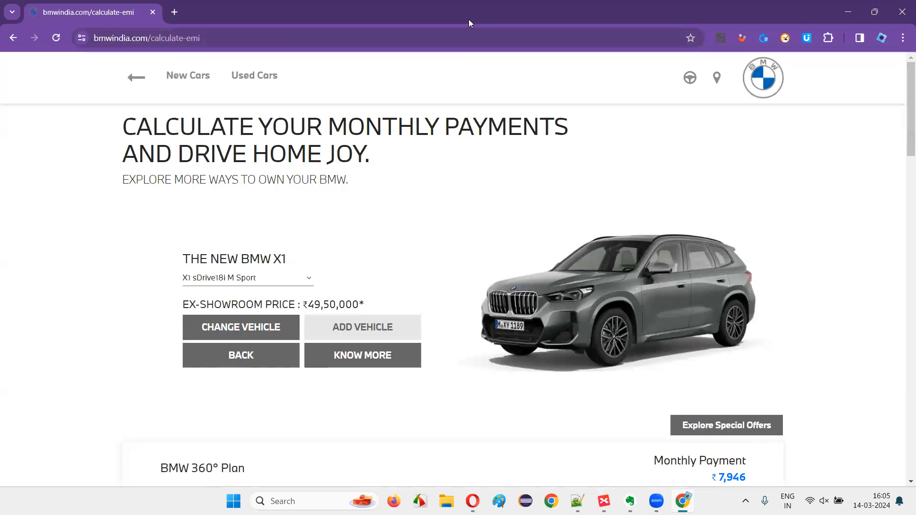